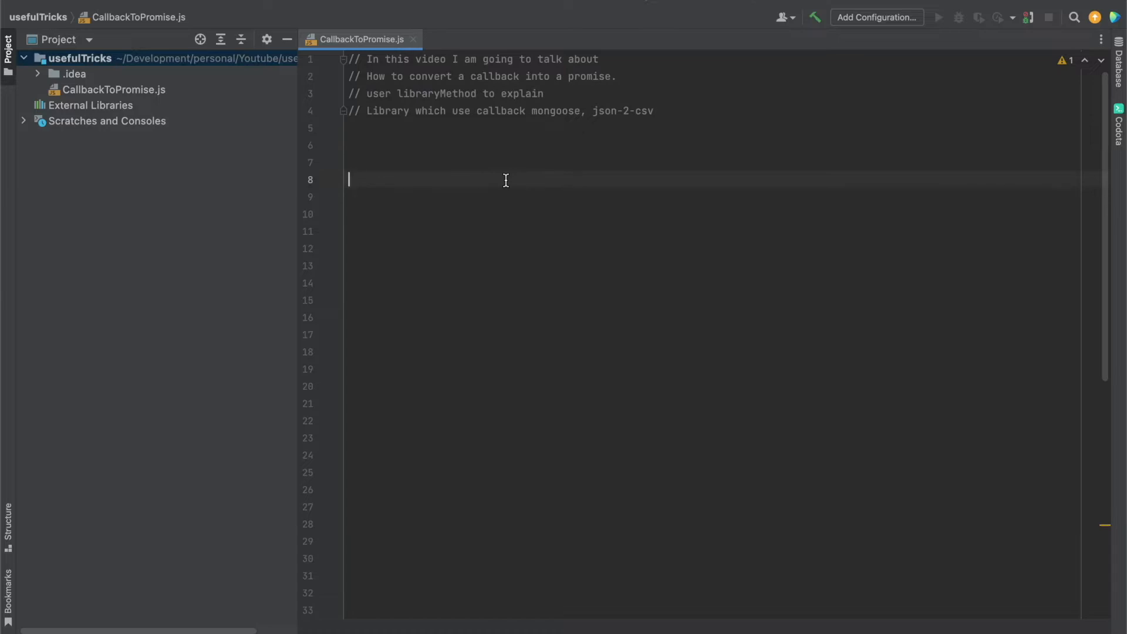
Step: Scroll down CallbackToPromise.js to the libraryMethod definition near line 51
double_click(554, 111)
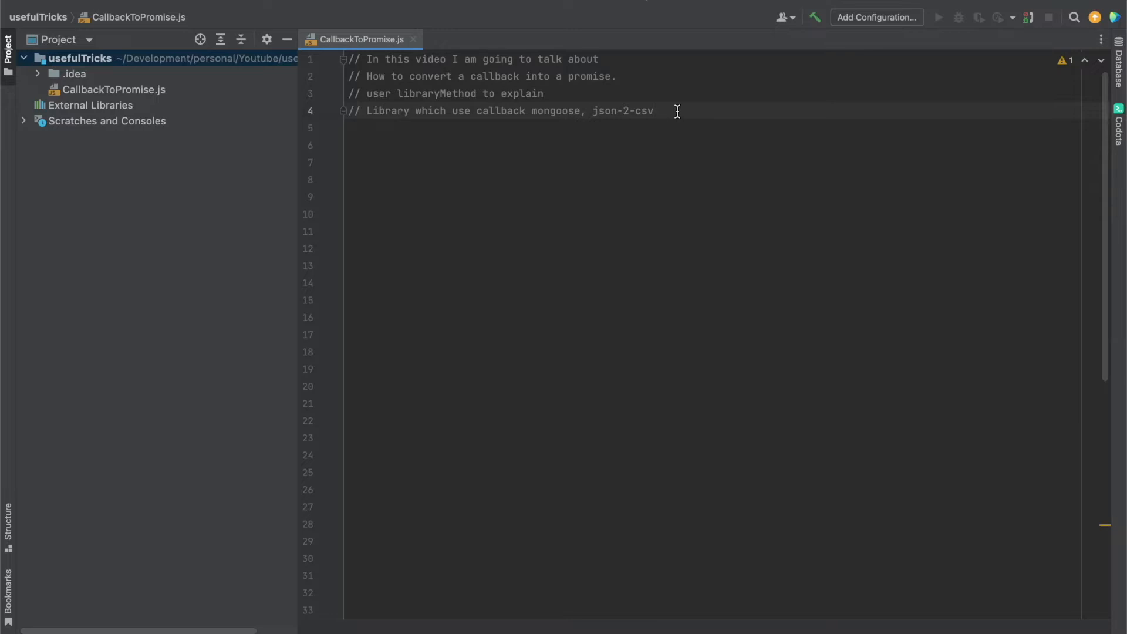
scroll("down", 3)
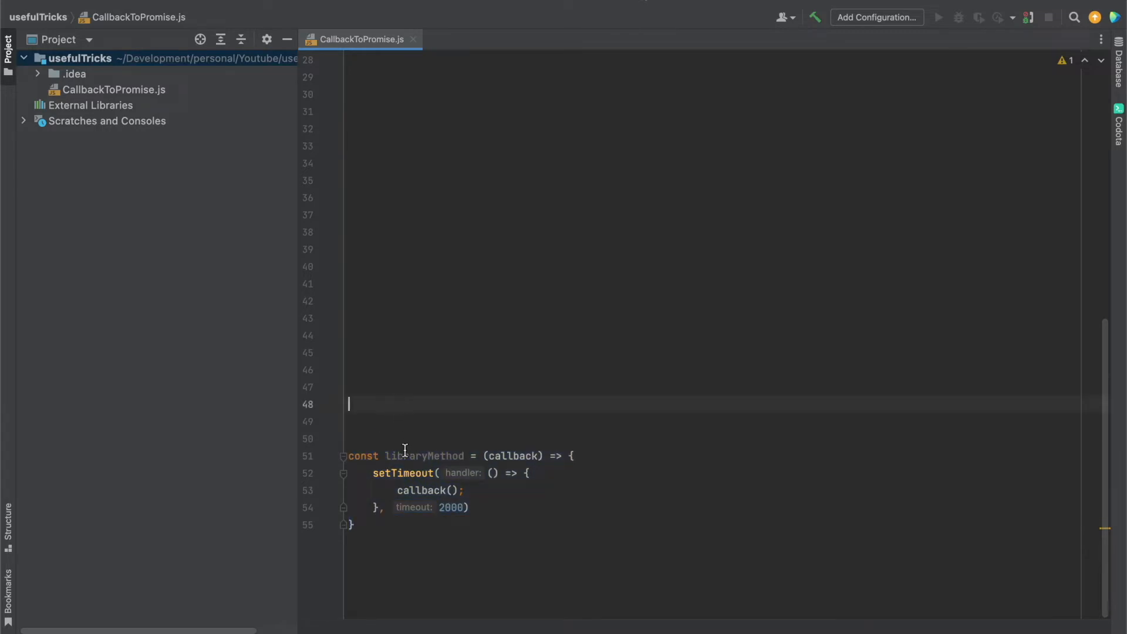
Step: Highlight the libraryMethod name and its callback parameter to point them out
double_click(424, 455)
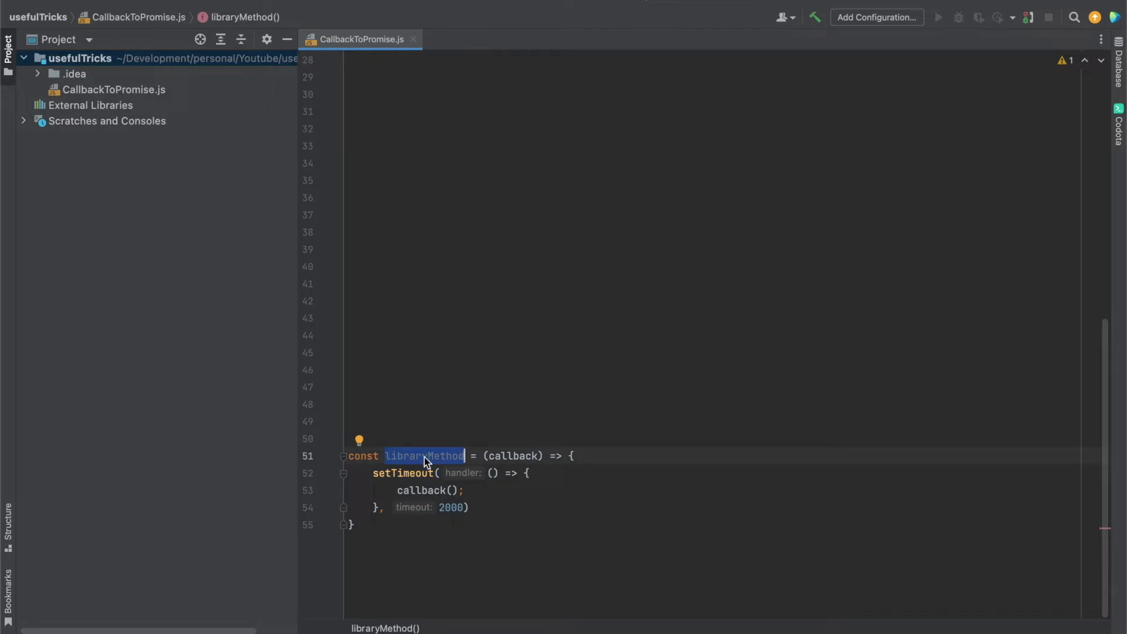
left_click(512, 455)
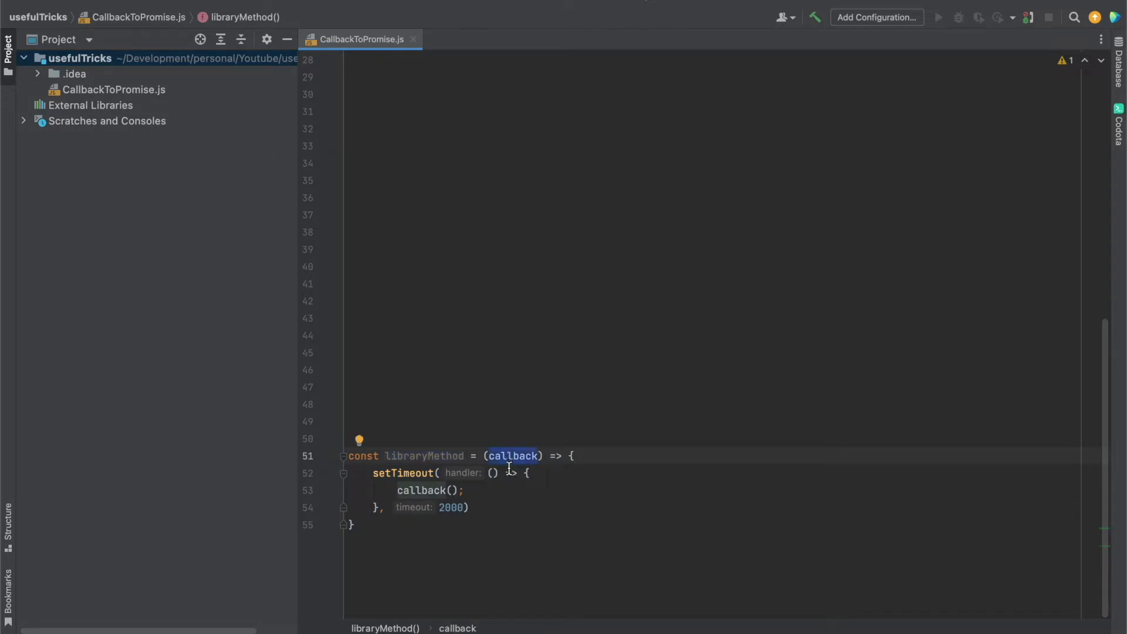
mouse_move(513, 466)
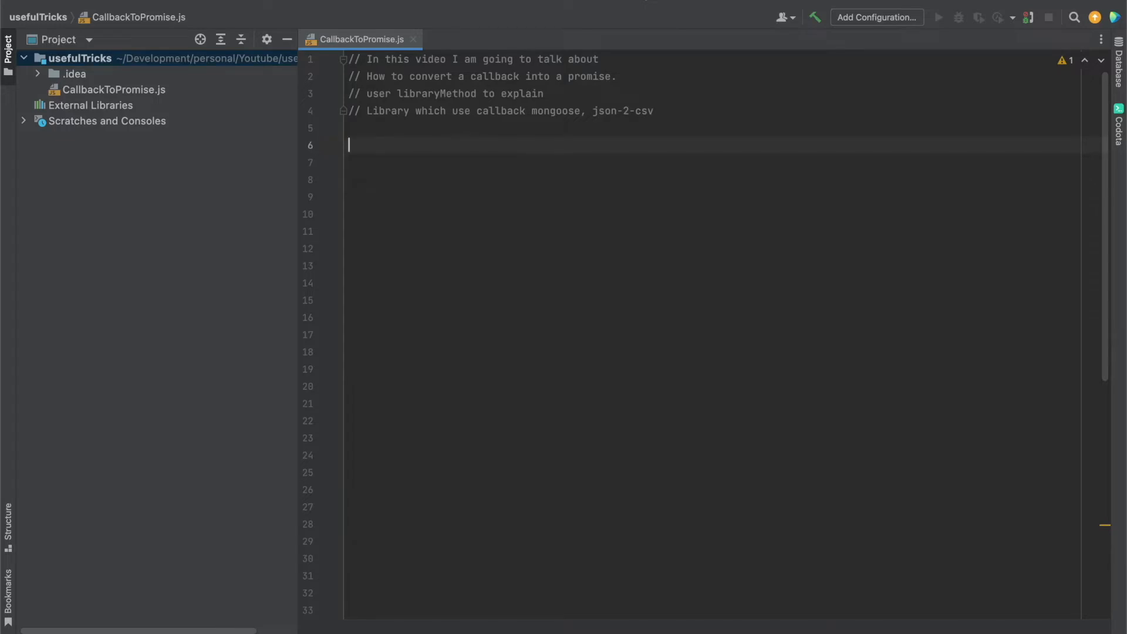
Step: Write const LibraryMethodPromise returning new Promise((resolve, reject)) that calls libraryMethod()
type("const Li")
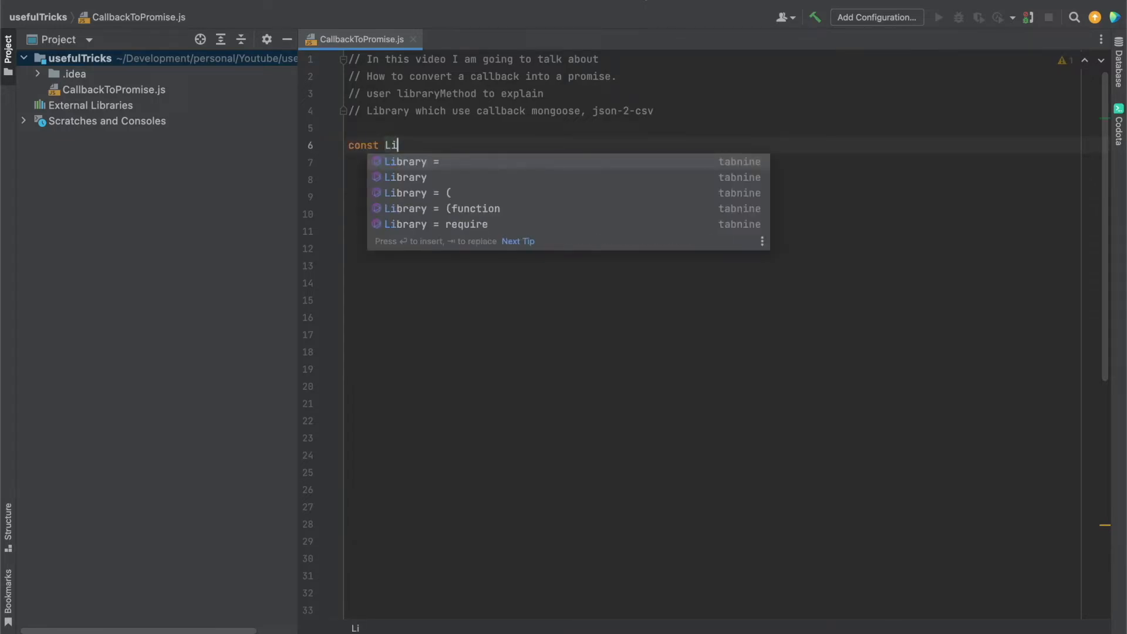
type("braryMethodPromise = () => {")
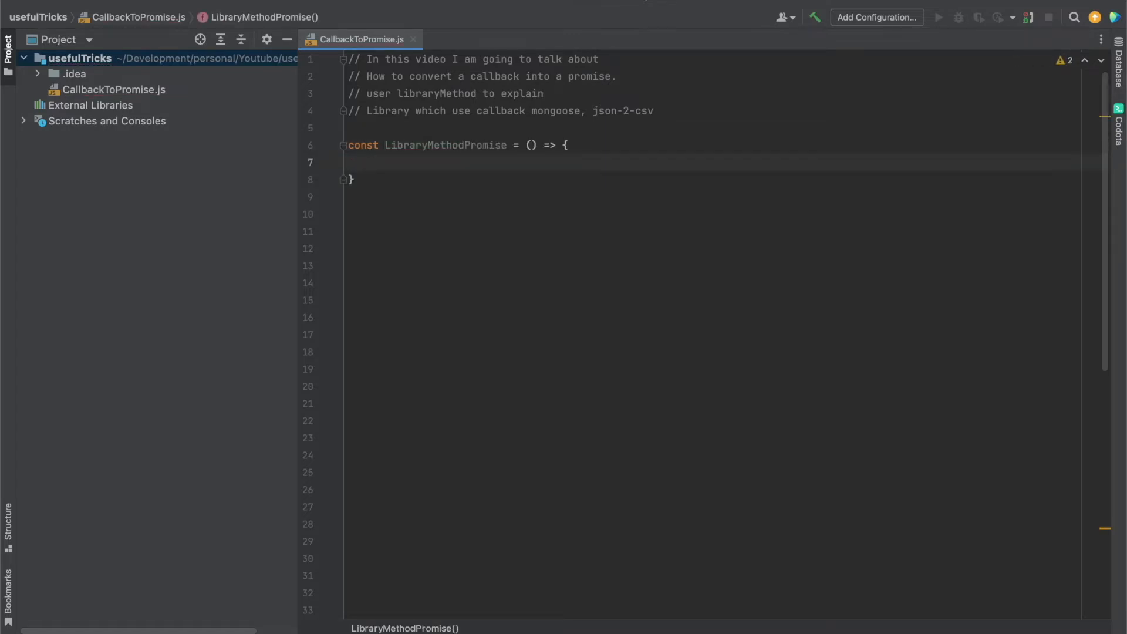
type("new Prmise(() => {")
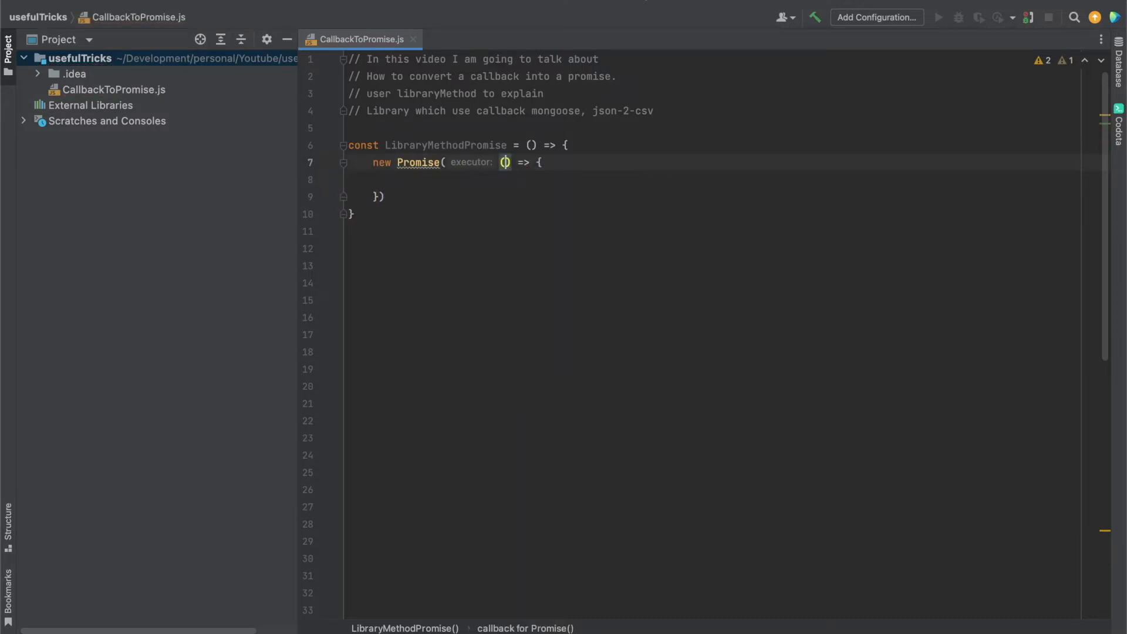
type("resolve.")
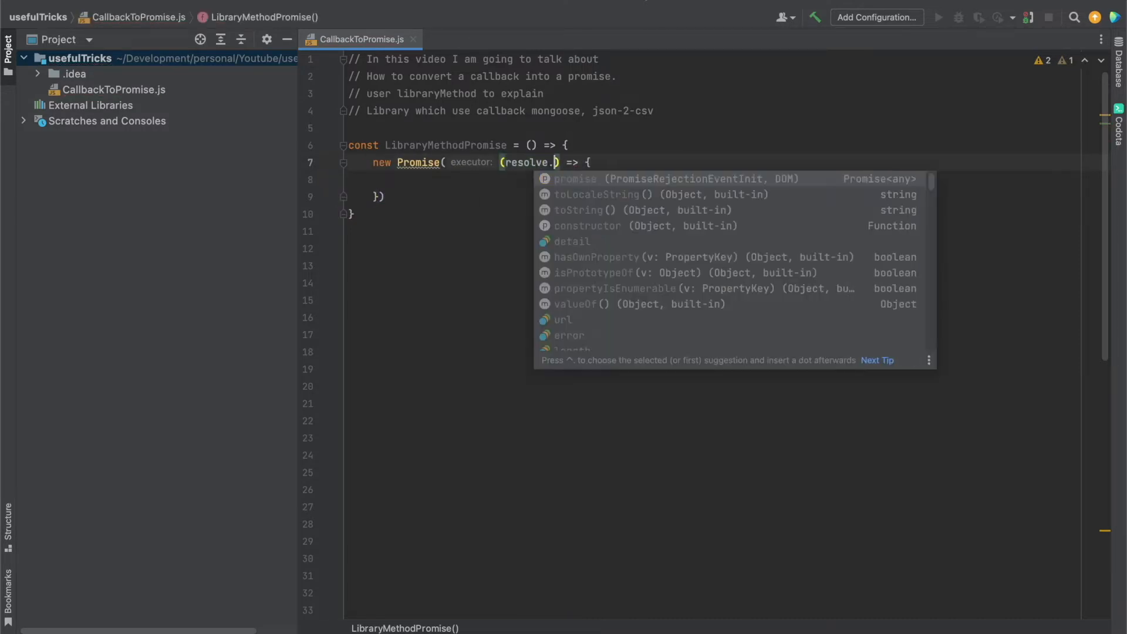
type(", reject")
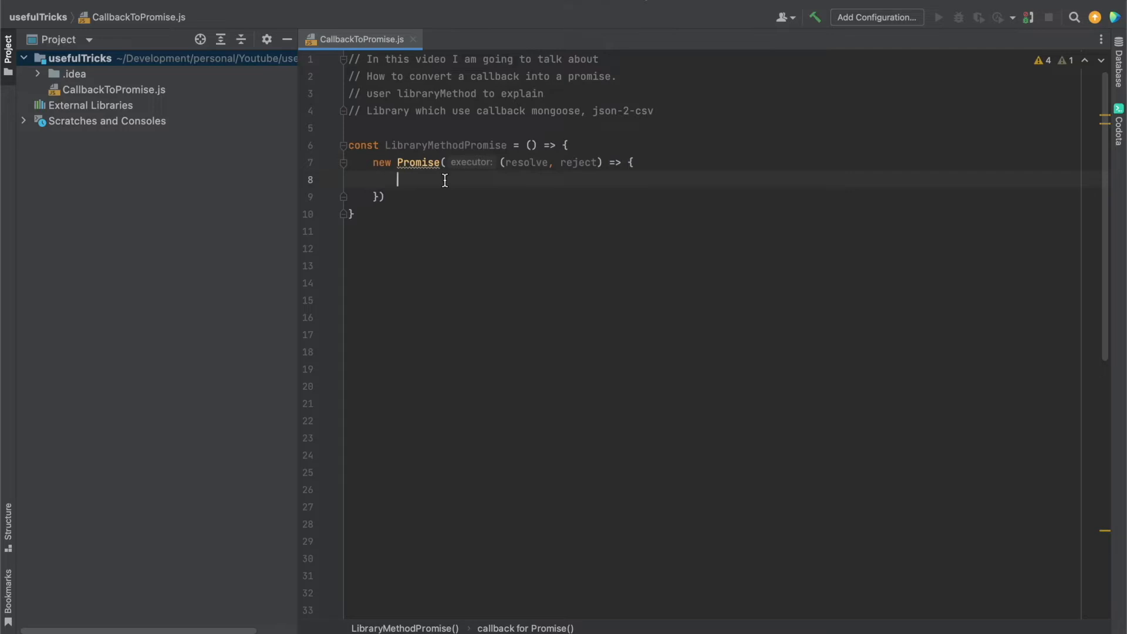
type("Li")
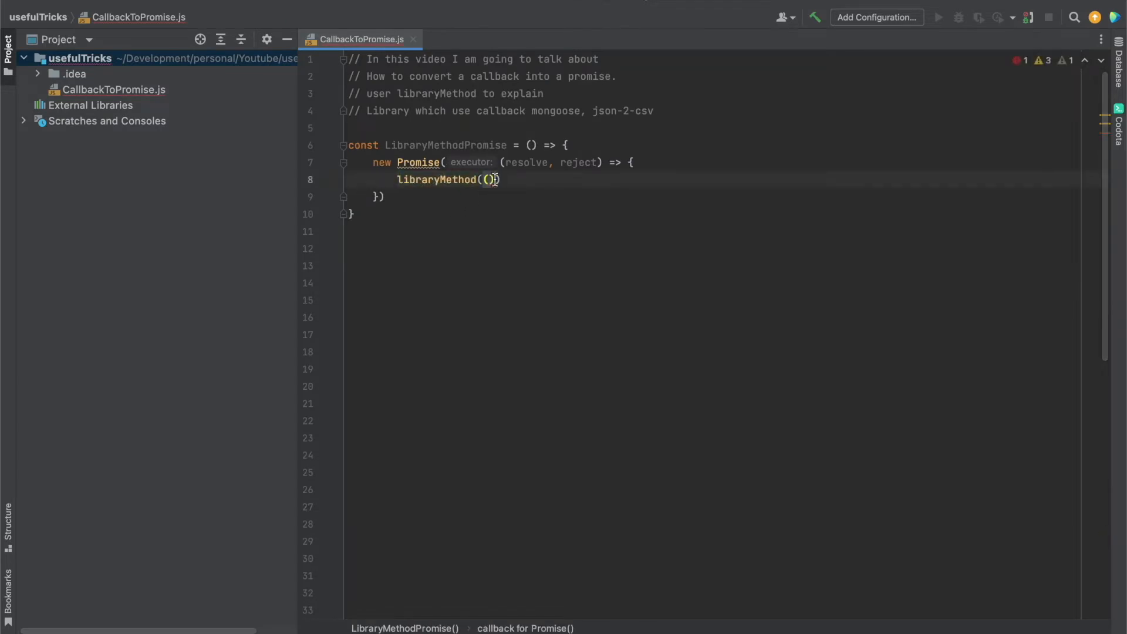
Step: Pass libraryMethod a callback (error, data) with an if(error) { } else branch
type("() => {")
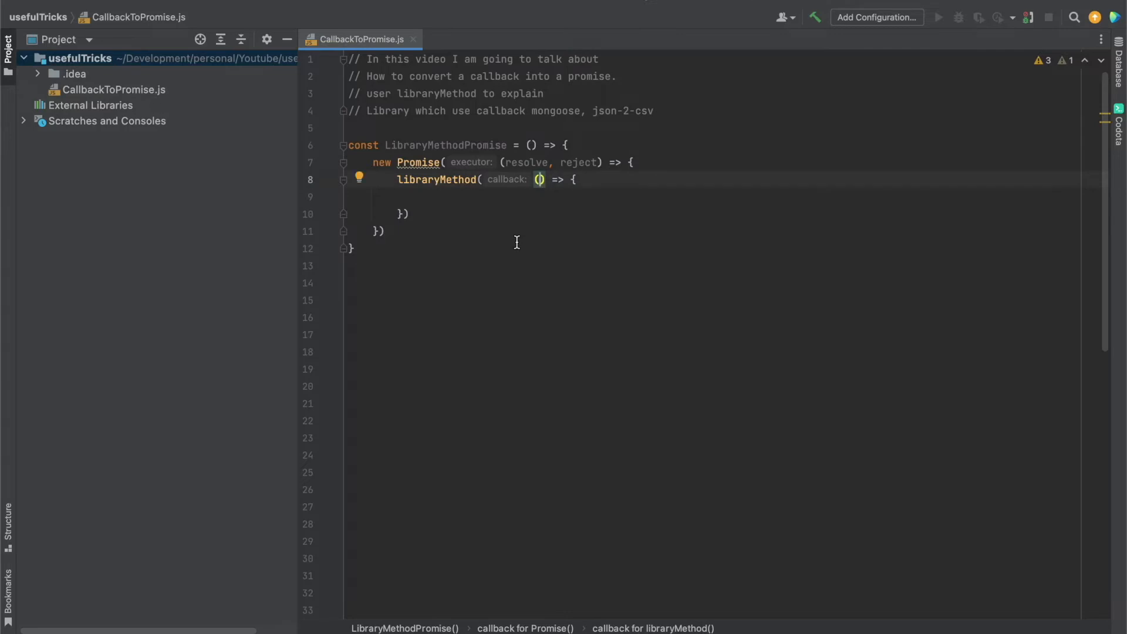
type("error")
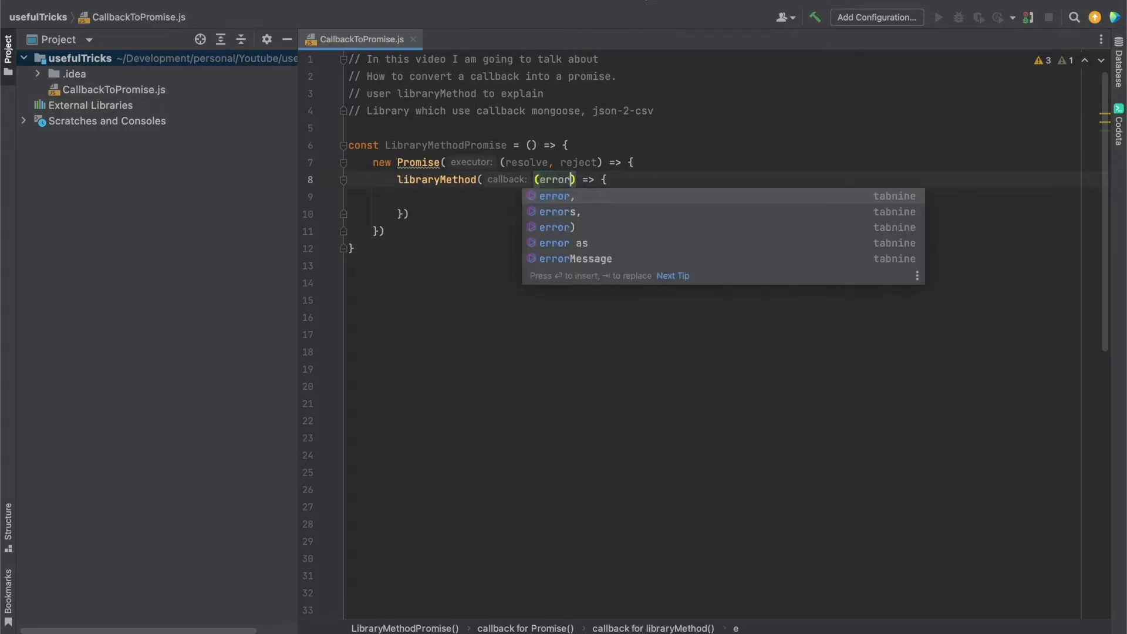
type(", data")
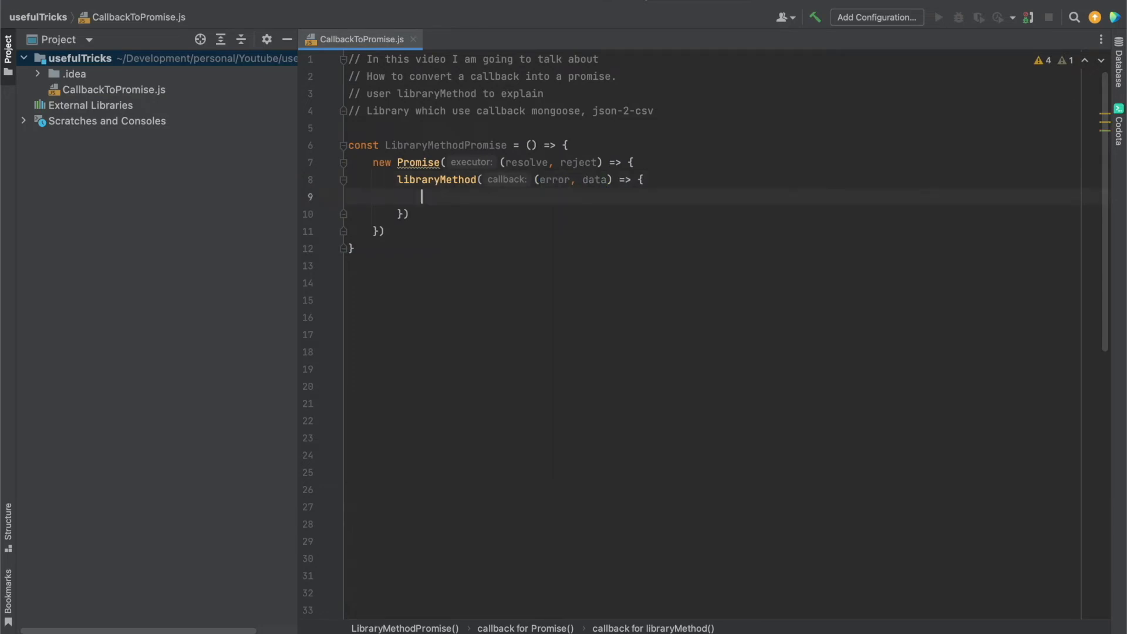
type("if(e")
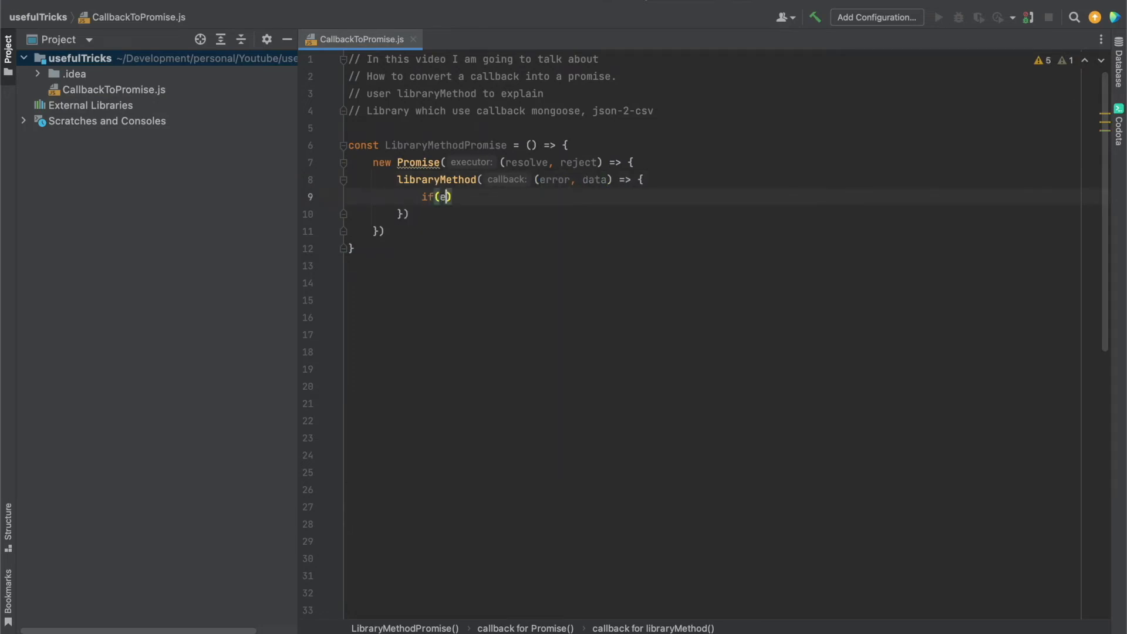
type("rror){")
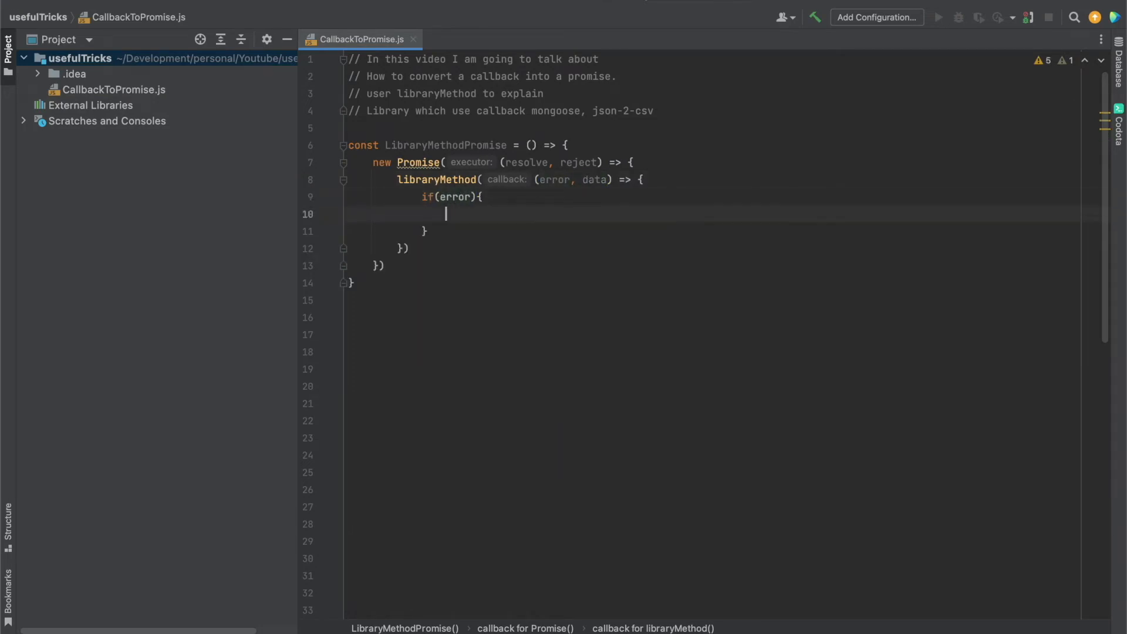
type("}else{")
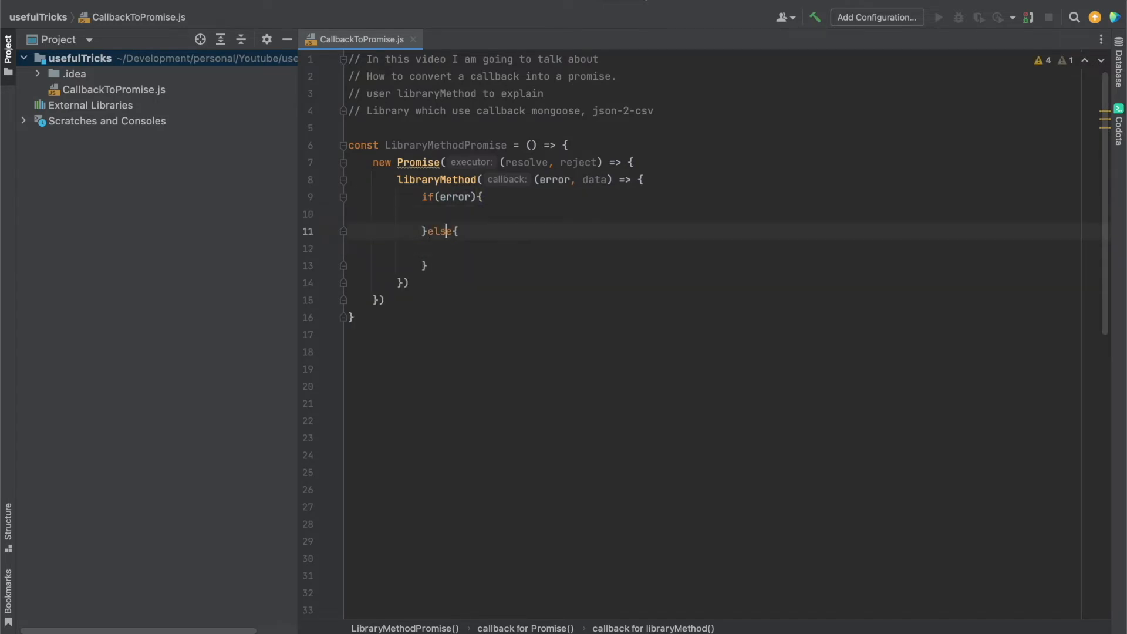
Step: Fill the branches with reject() on error and resolve(data) otherwise
double_click(555, 179)
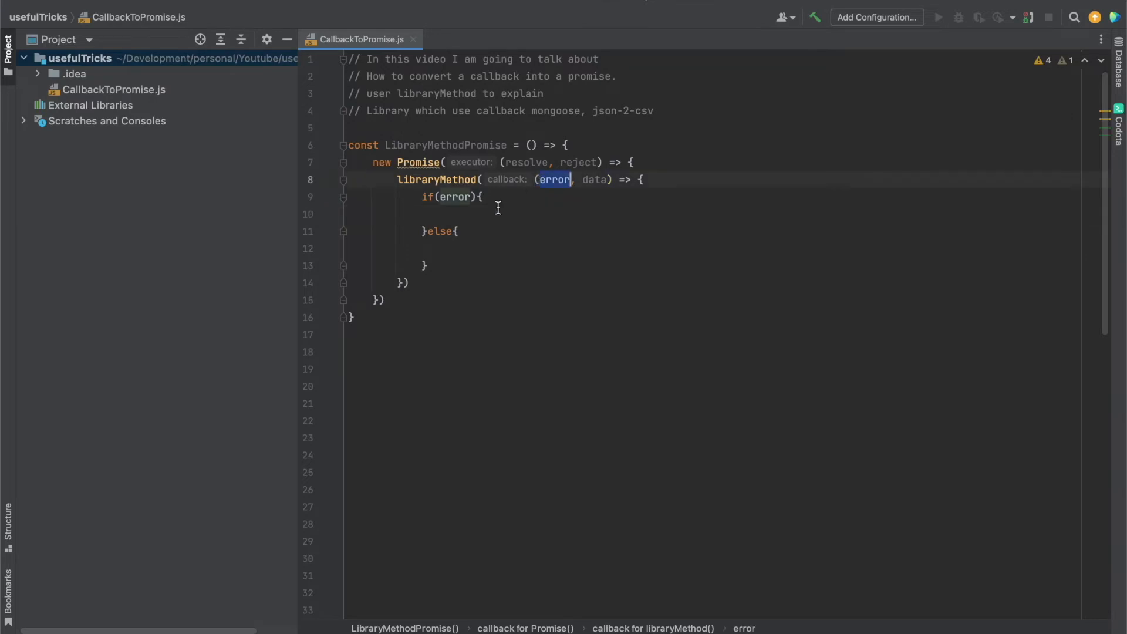
type("reject")
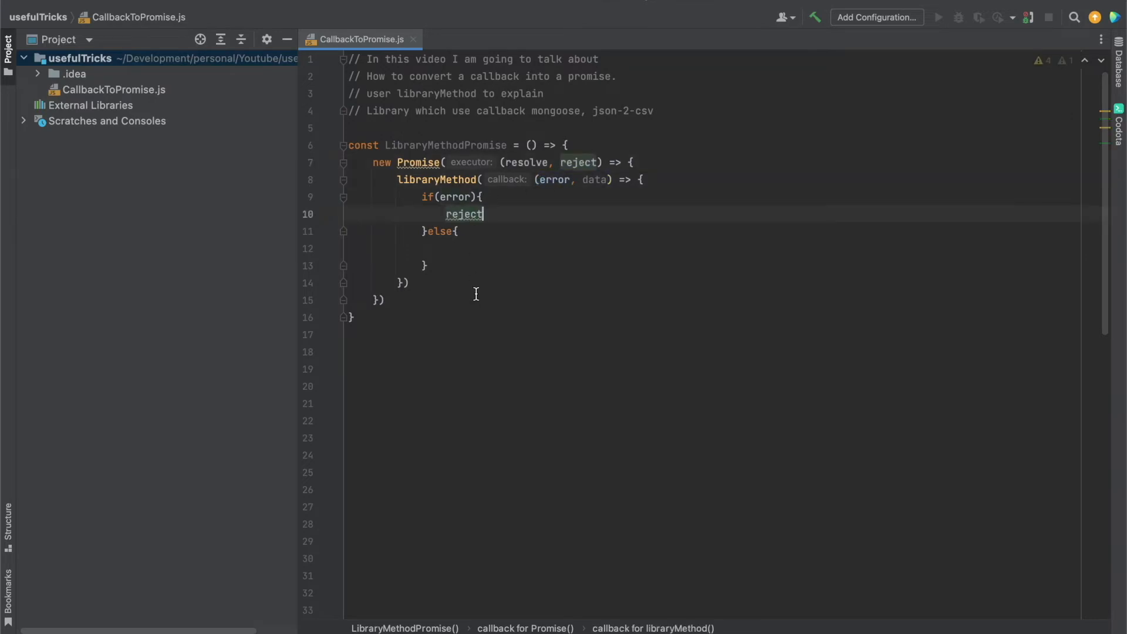
type("()")
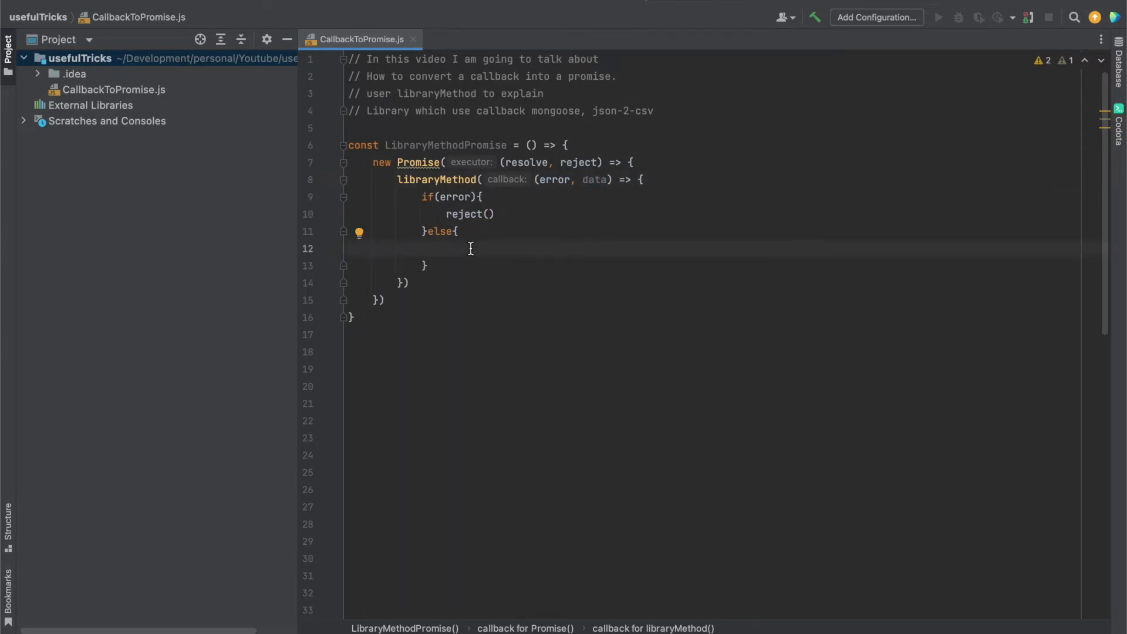
type("resolve()")
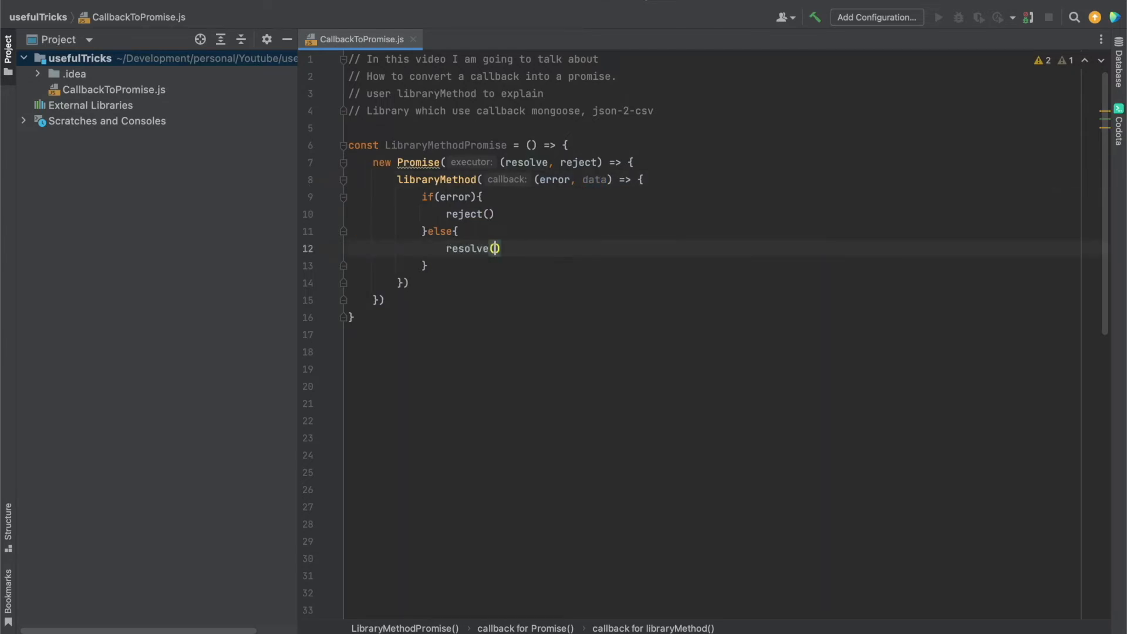
type("data;")
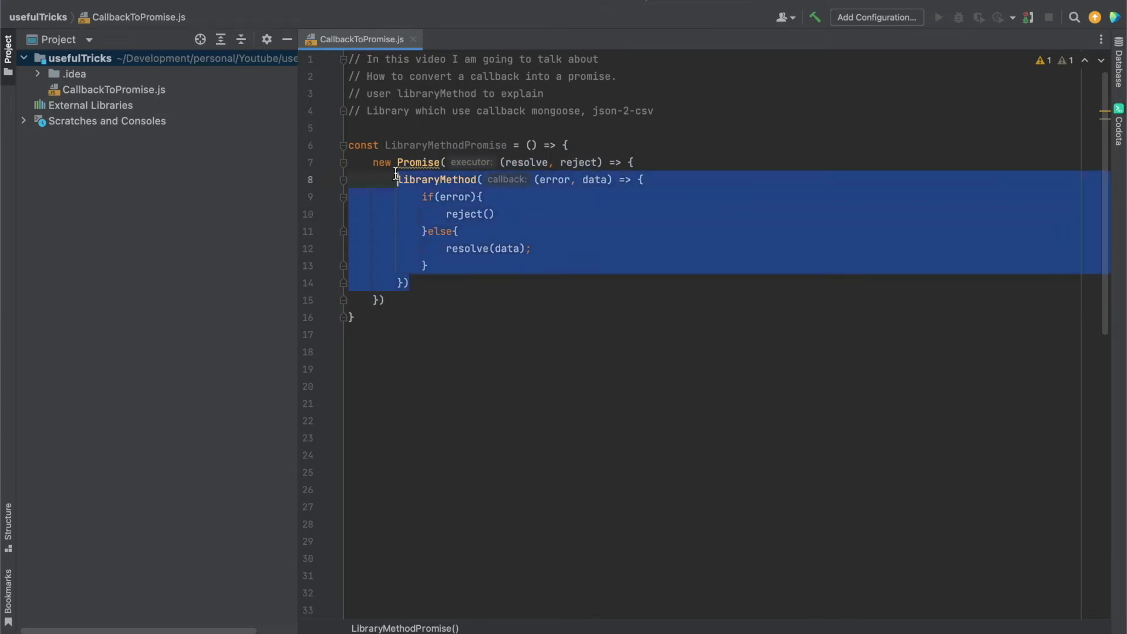
Step: Make LibraryMethodPromise async and start an empty (async () => { })() below it
left_click(429, 265)
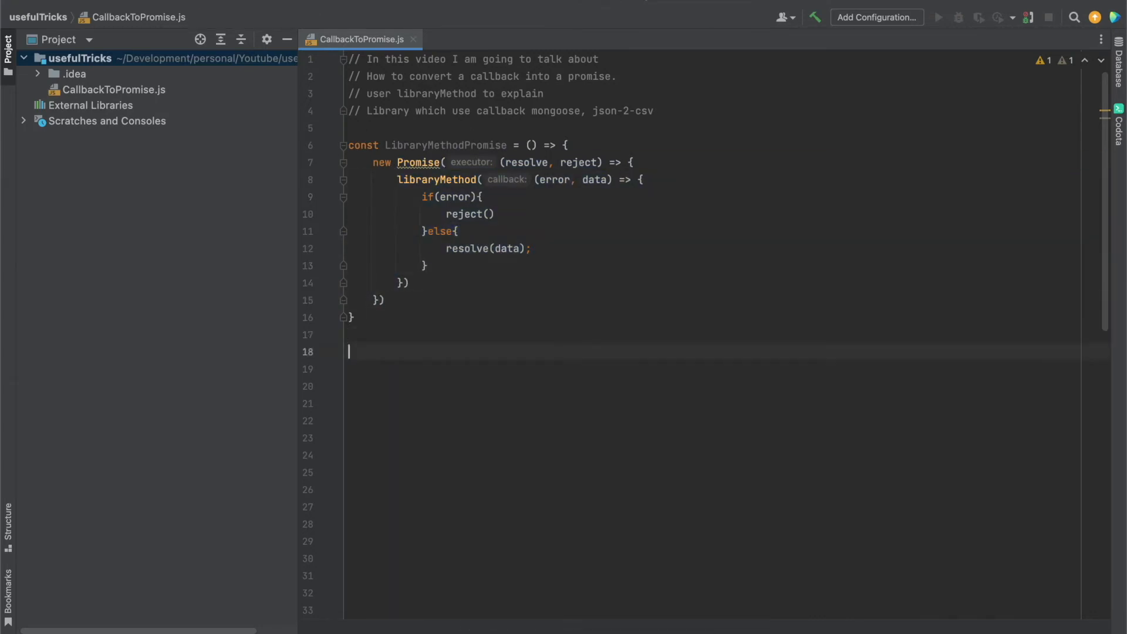
double_click(446, 145)
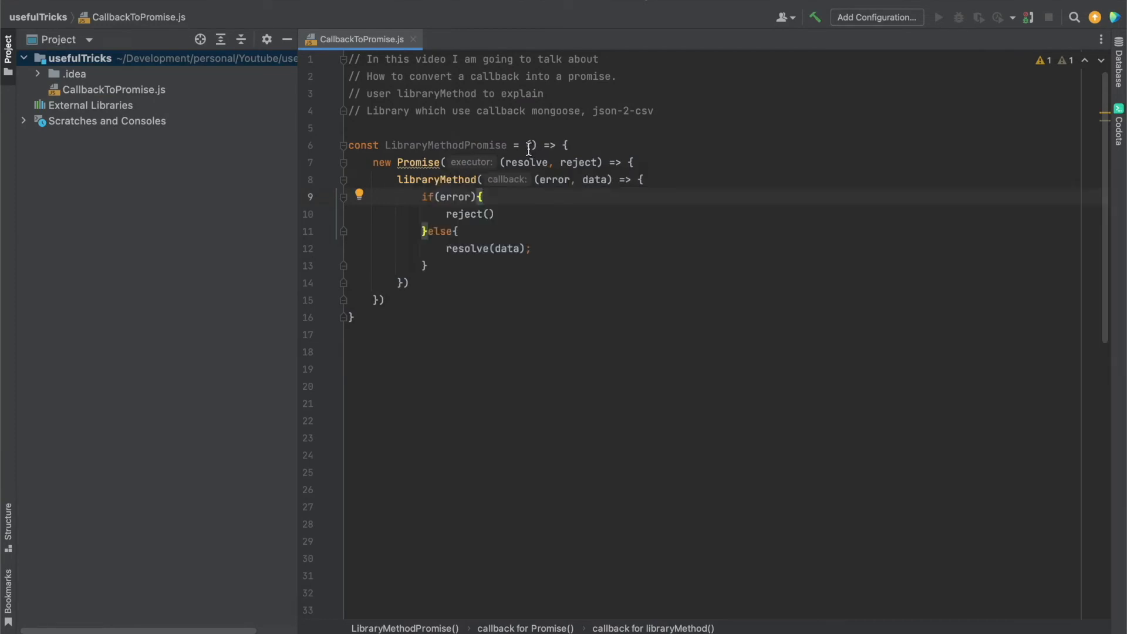
type("async")
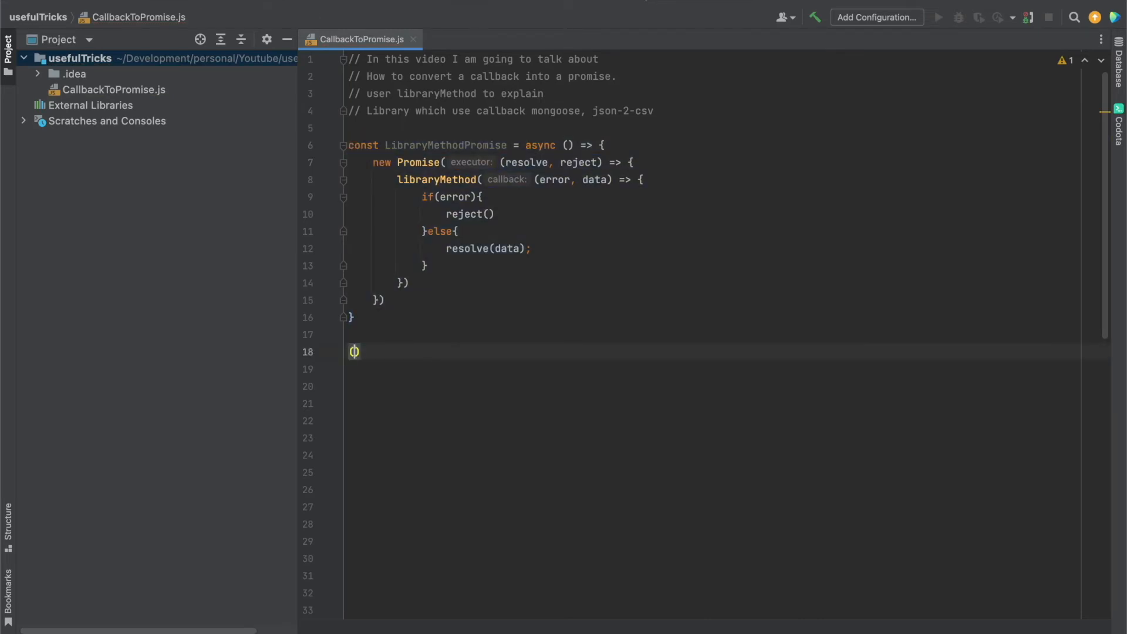
type("()")
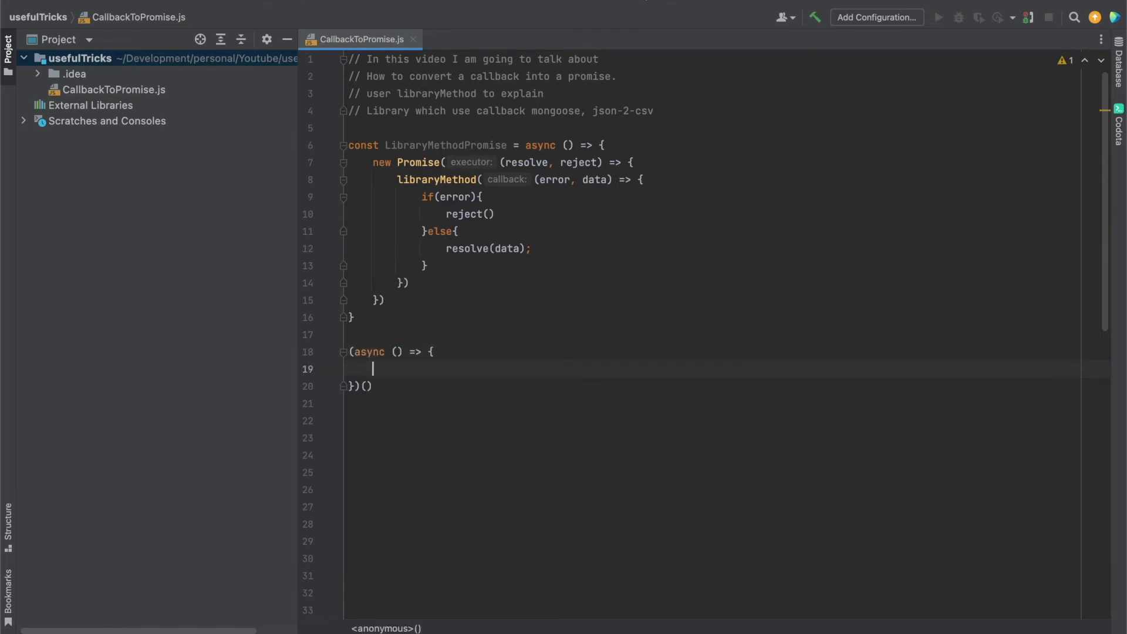
Step: Write const result = await LibraryMethodPromise() in the IIFE and begin console.log(result)
type("LibraryMethodPromise")
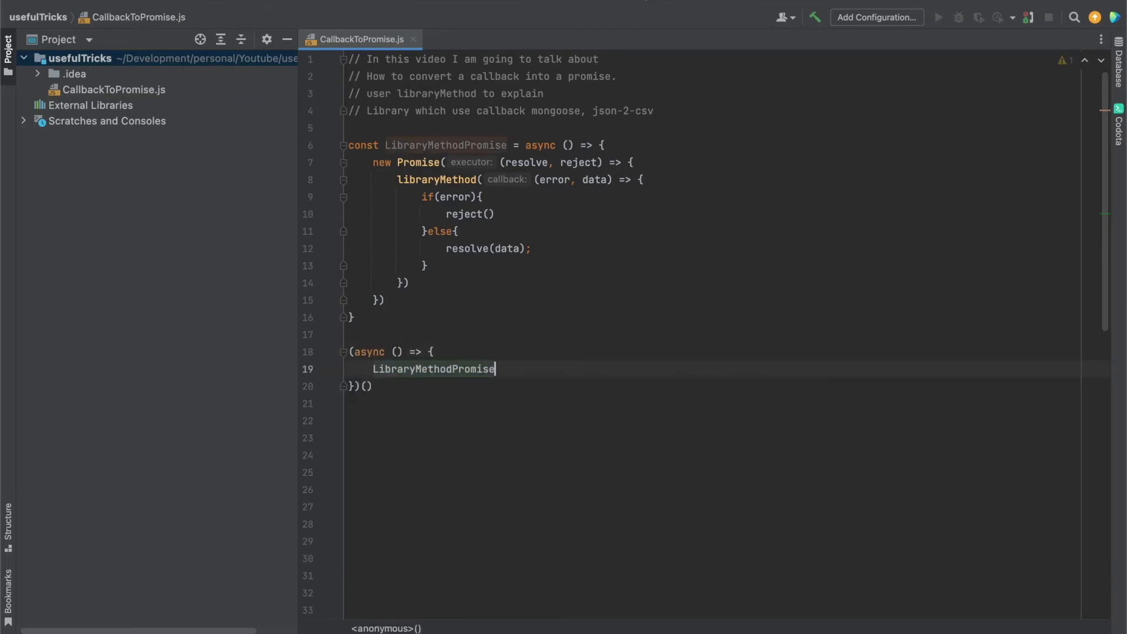
type("await")
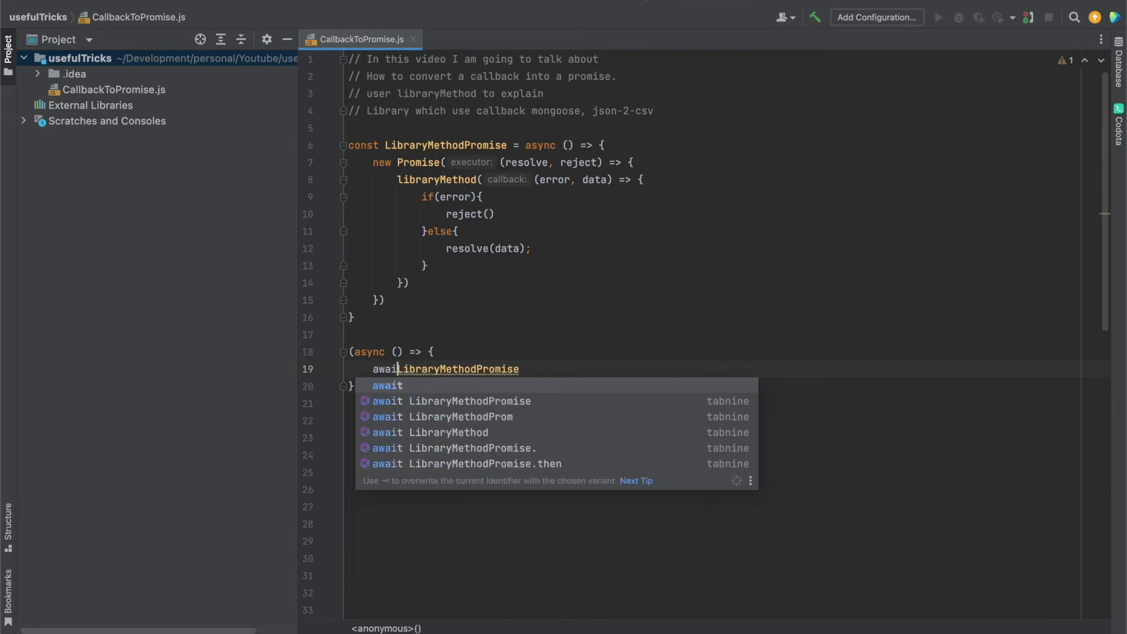
type("const resu")
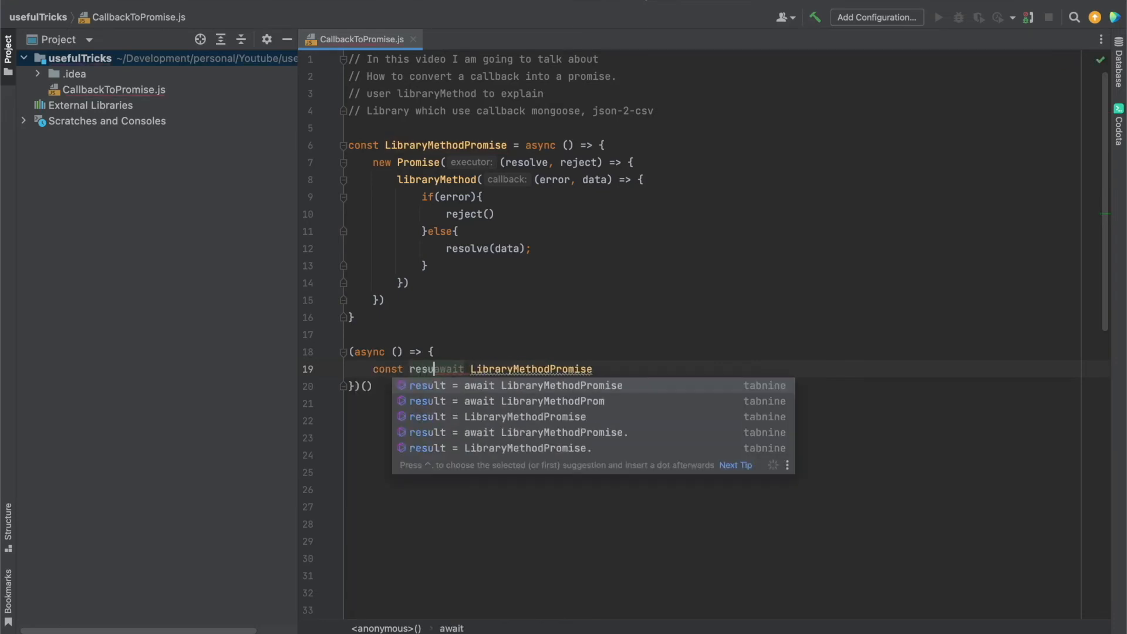
key("Tab")
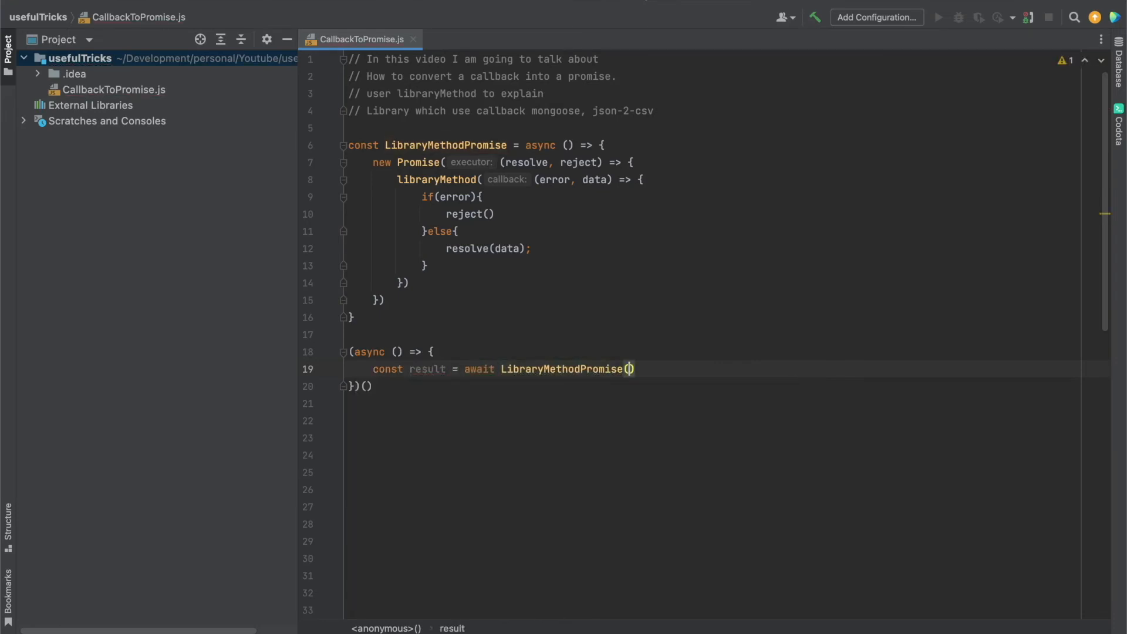
type("console.")
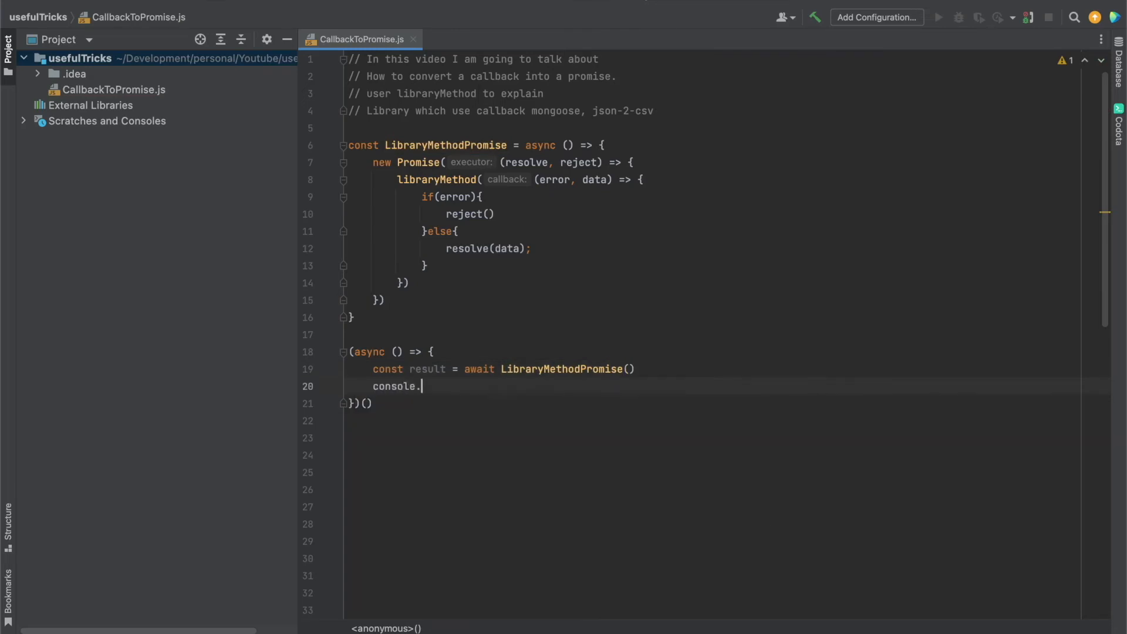
type("log(res")
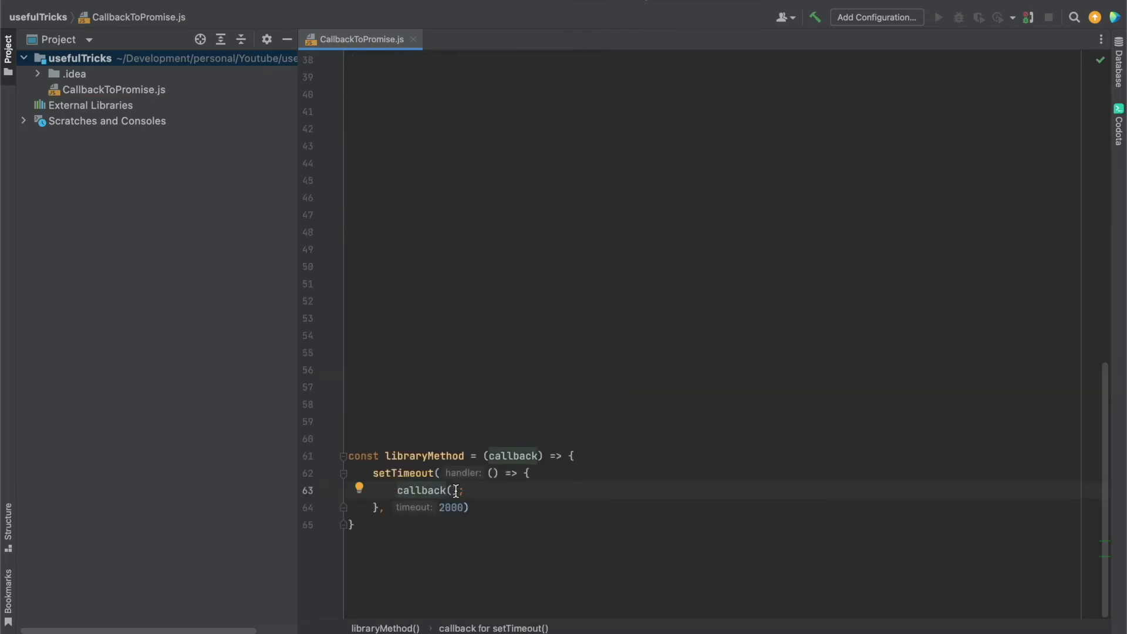
Step: Call back with null and { message: "It ran properly" } in libraryMethod's setTimeout
type("()")
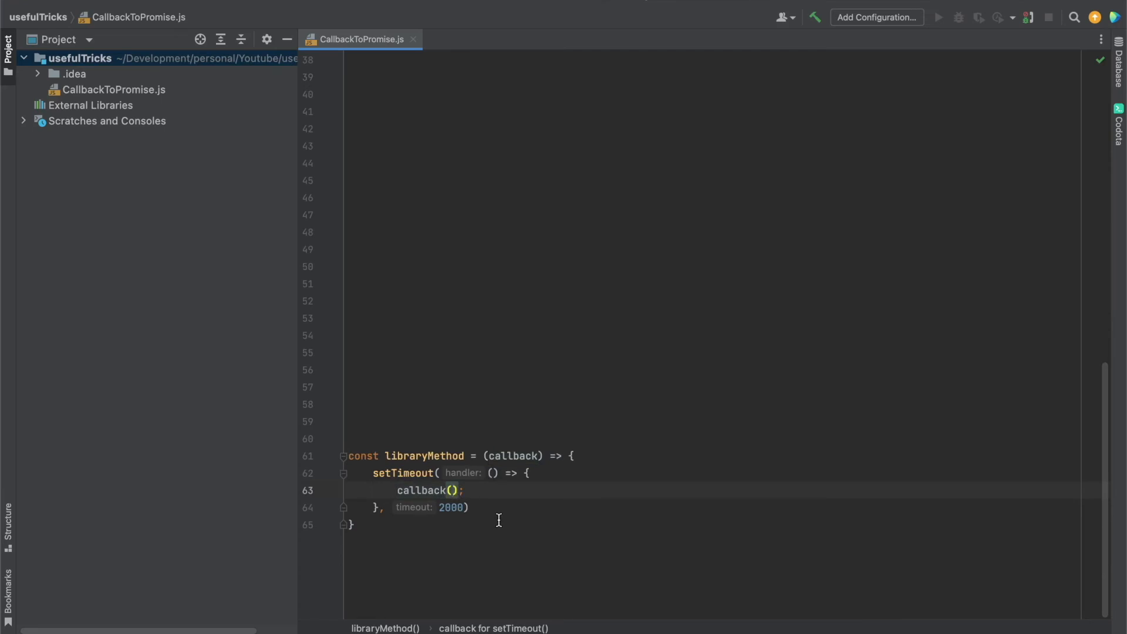
type("null,")
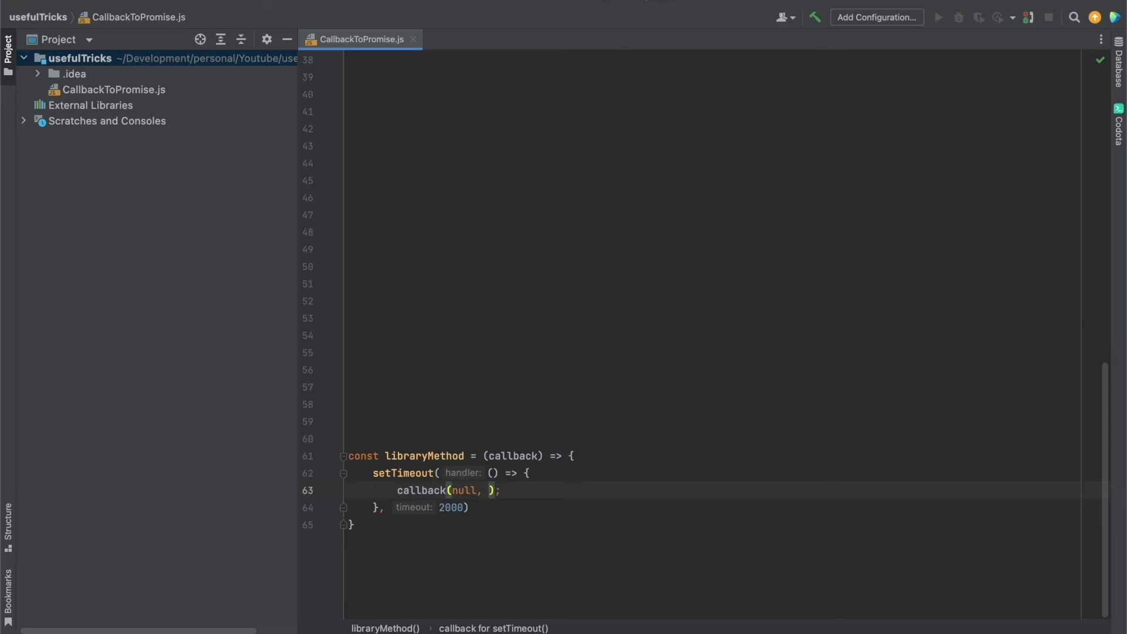
type("{")
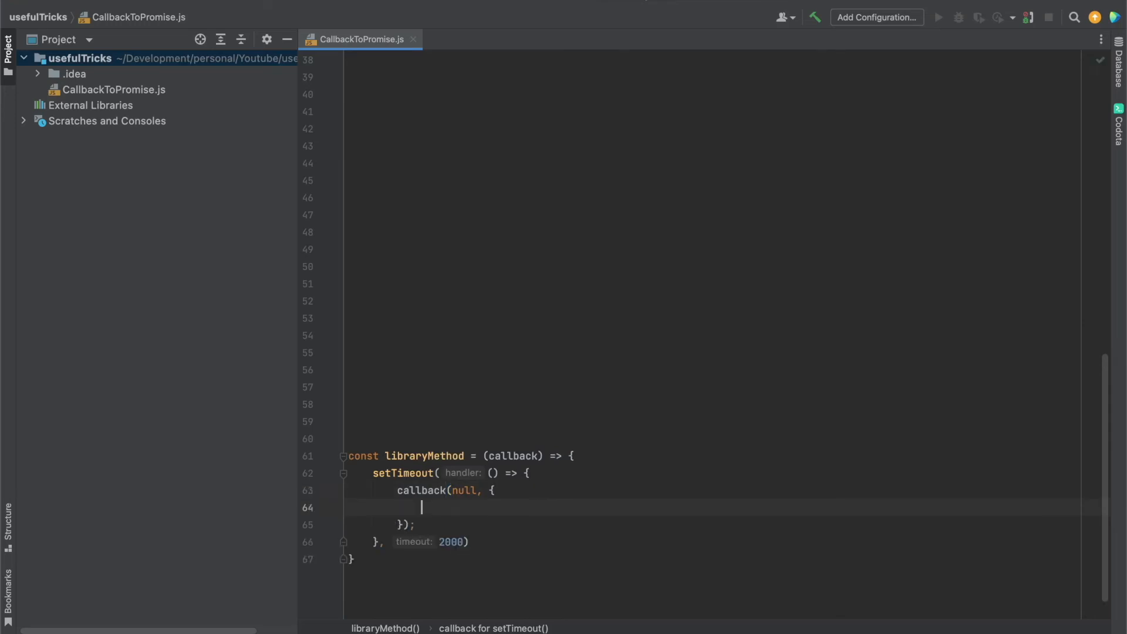
type("message: \"")
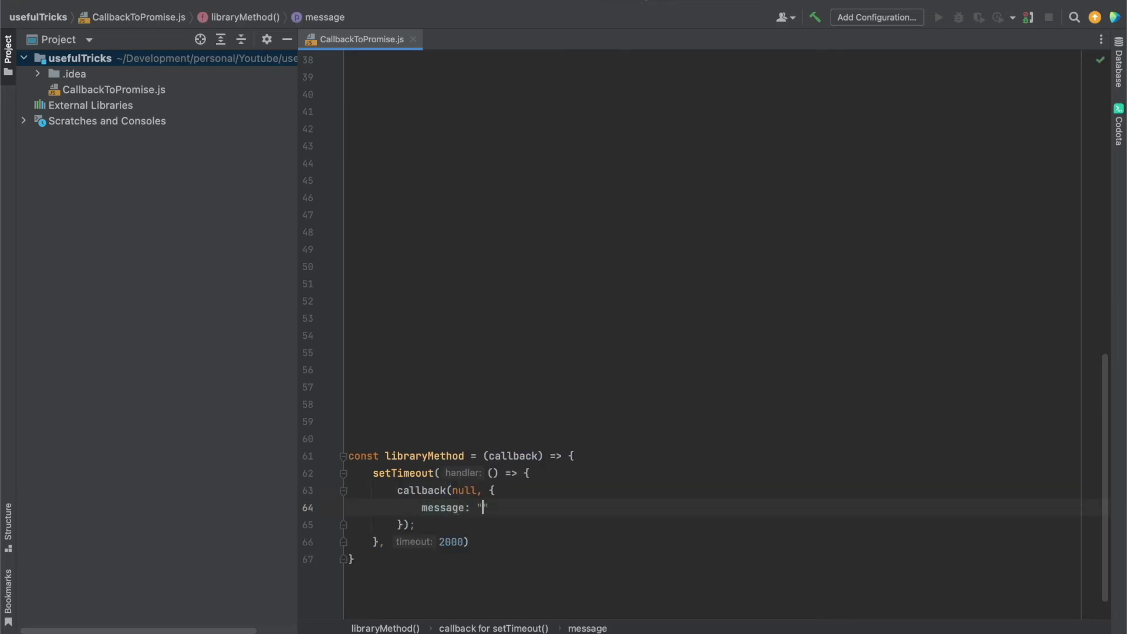
type("It ran properly")
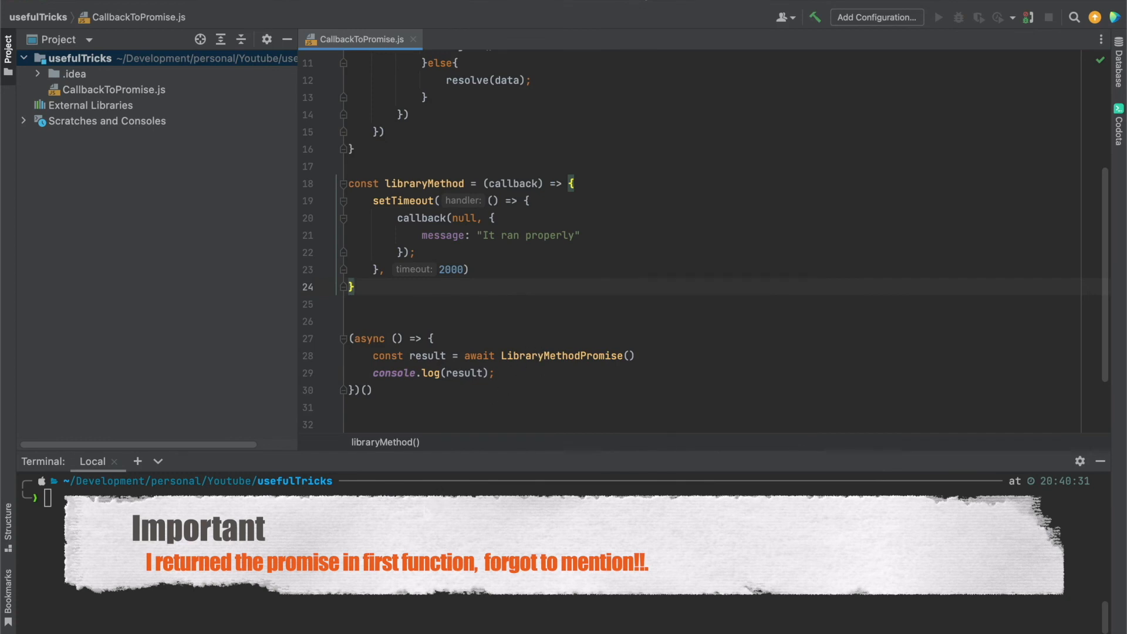
Step: Add return before new Promise in LibraryMethodPromise and run the file with node
type("node")
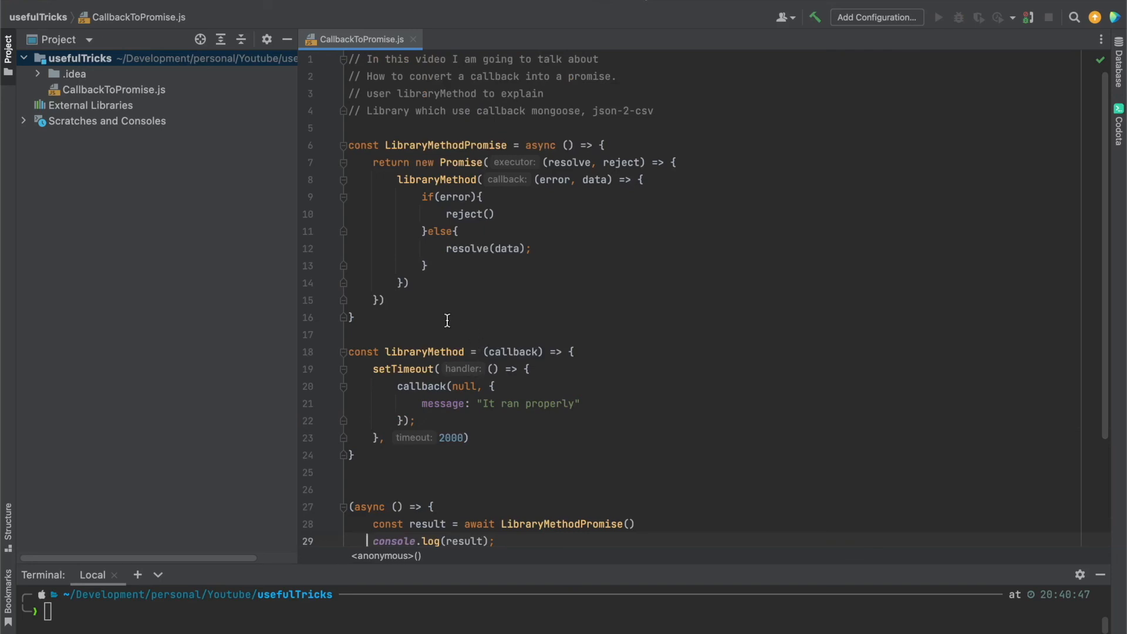
mouse_move(560, 116)
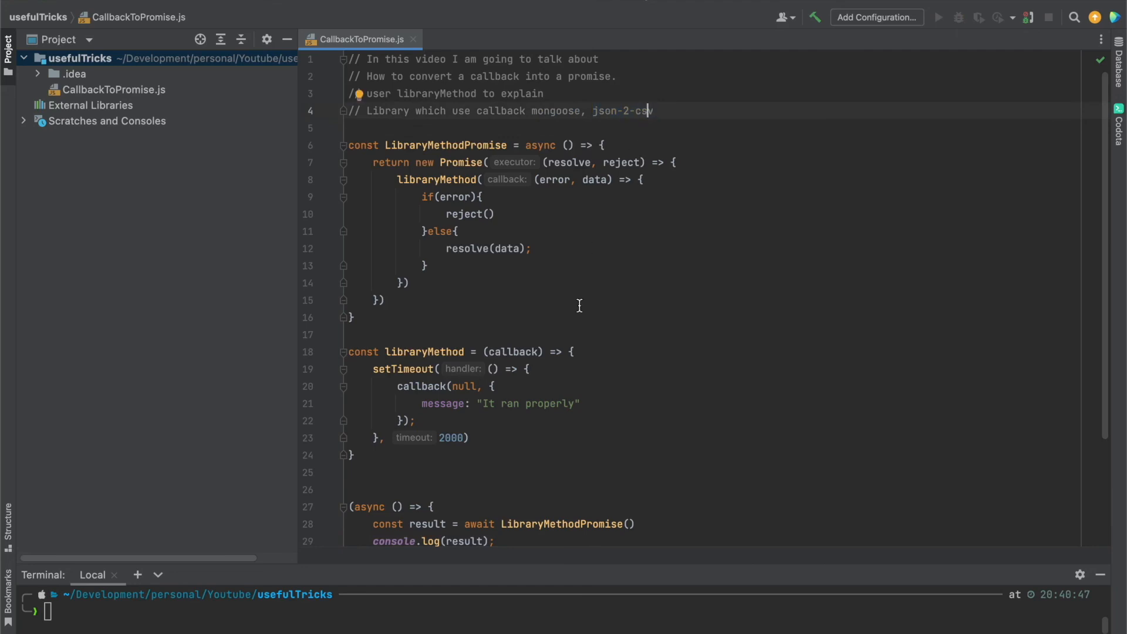
mouse_move(451, 529)
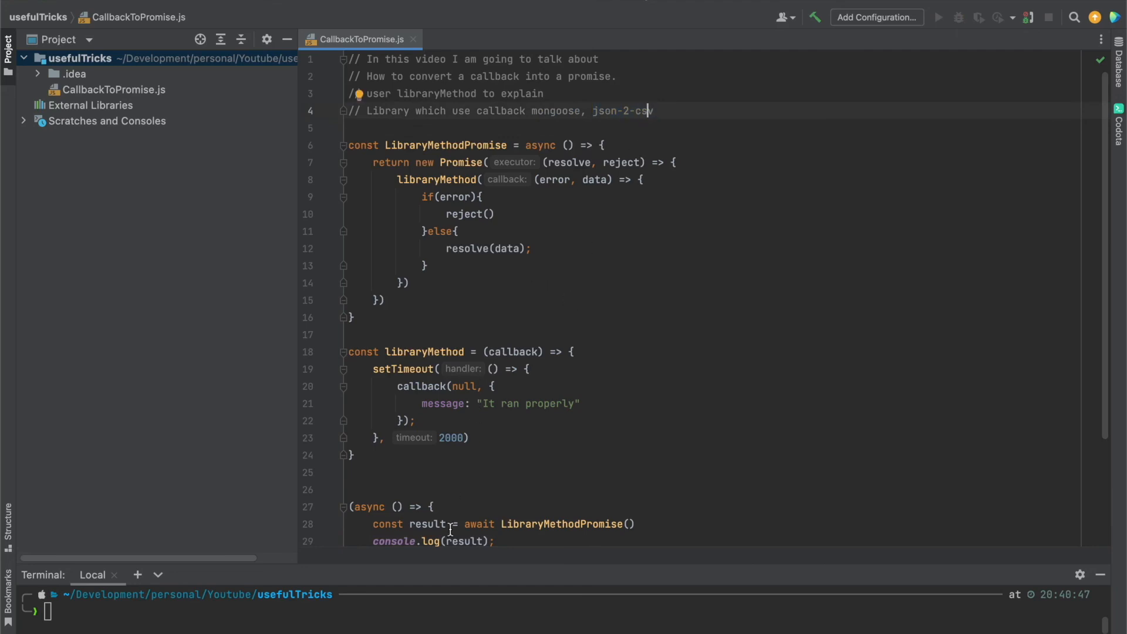